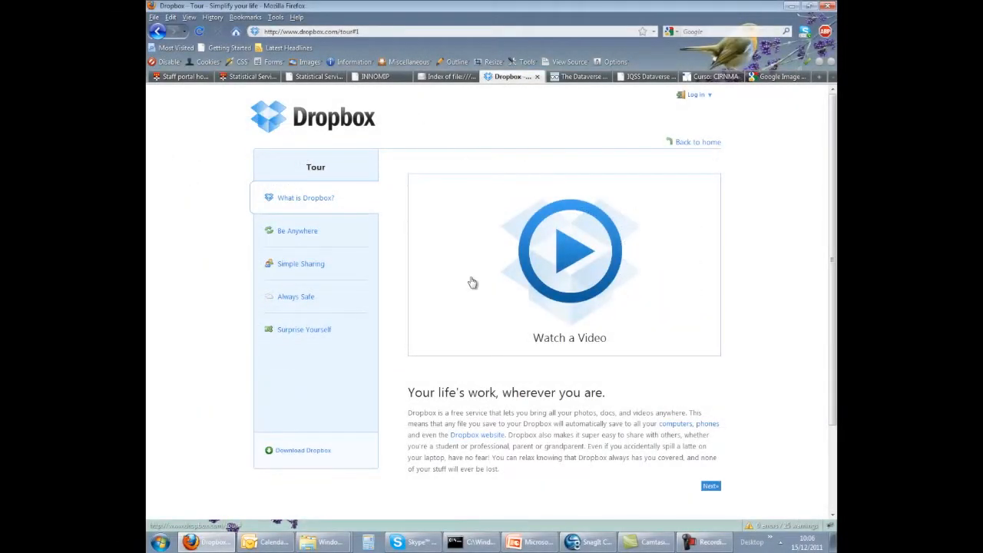
{"action": "mouse_move", "coordinate": [455, 272]}
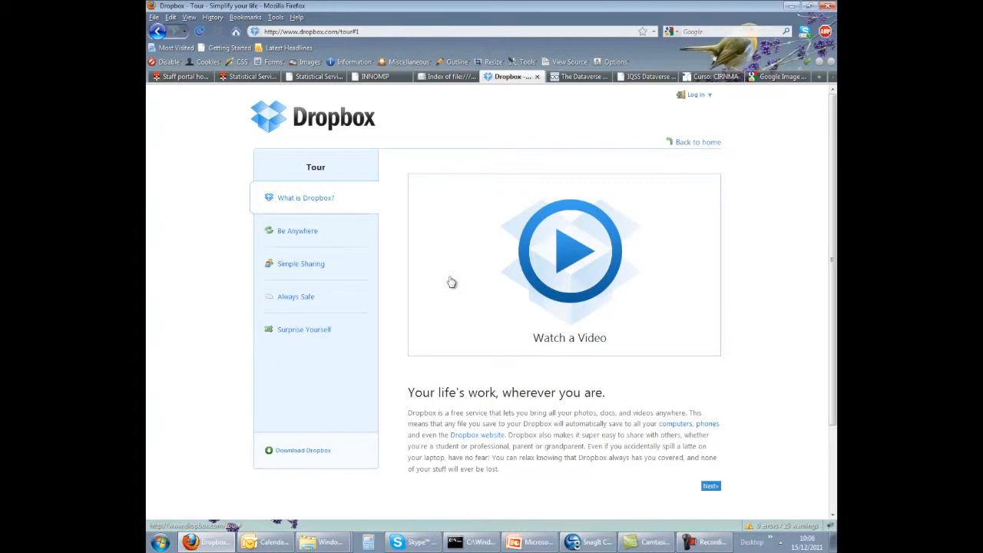
{"action": "mouse_move", "coordinate": [389, 311]}
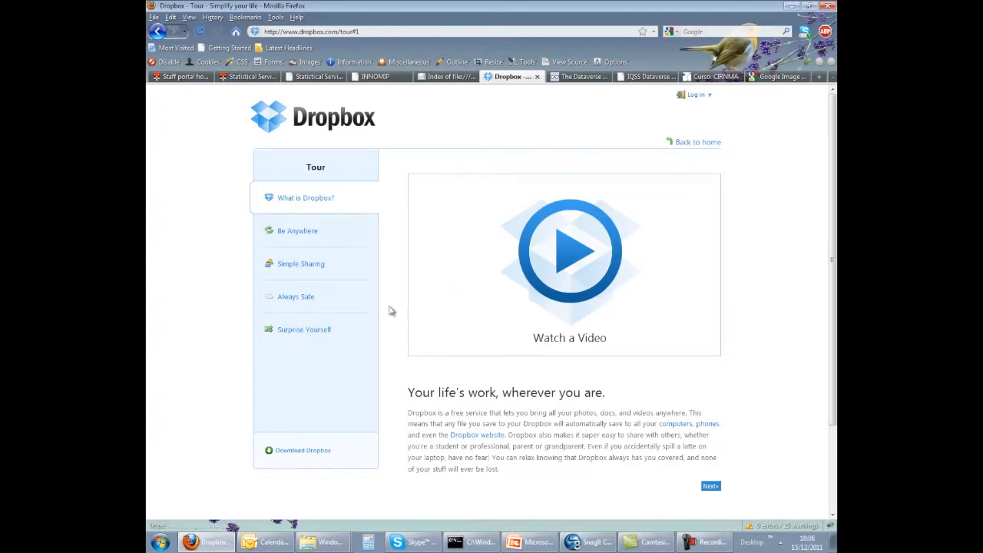
Step: Show the Starter Pack Evaluation Programme 1999-2000 collection page listing three module studies
{"action": "scroll", "scroll_direction": "down", "scroll_amount": 3}
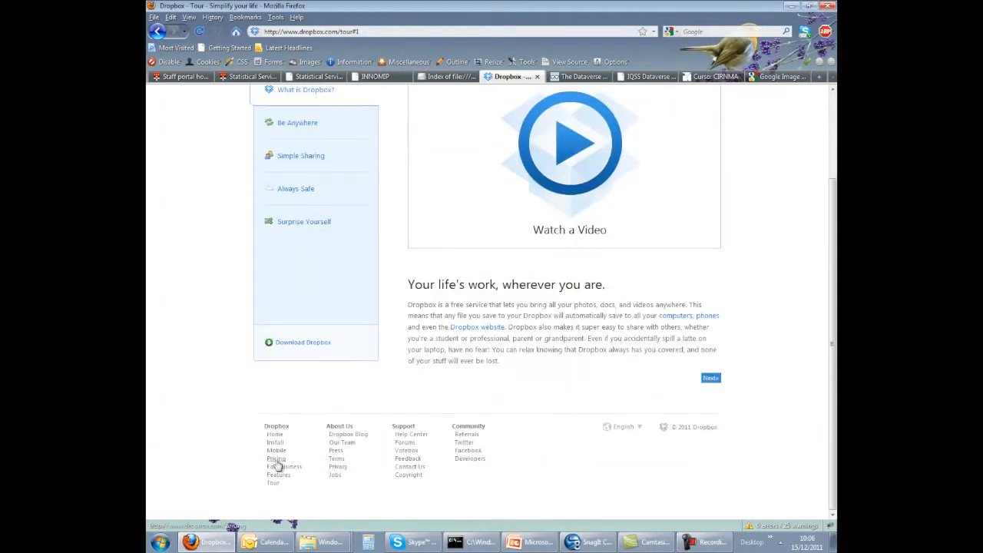
{"action": "left_click", "coordinate": [276, 459]}
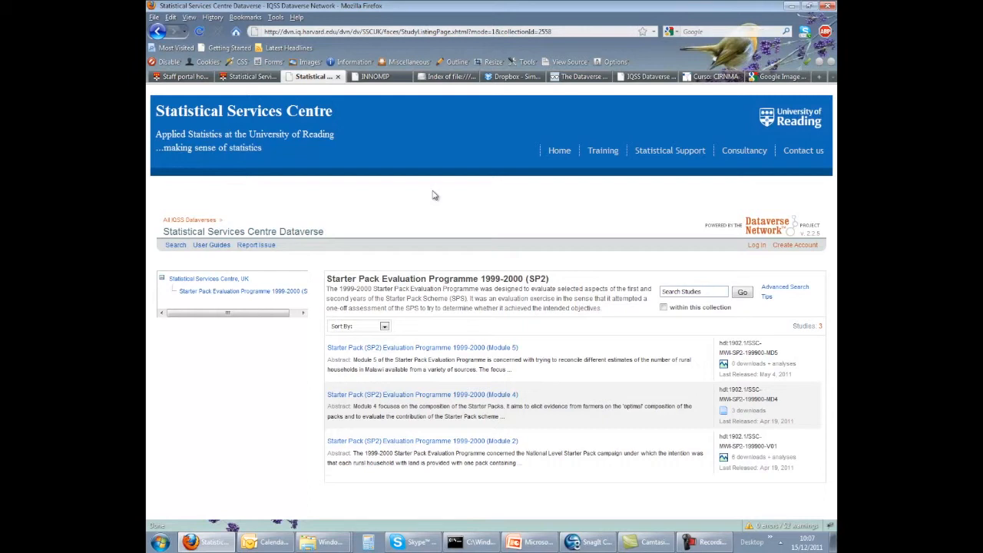
{"action": "mouse_move", "coordinate": [417, 308]}
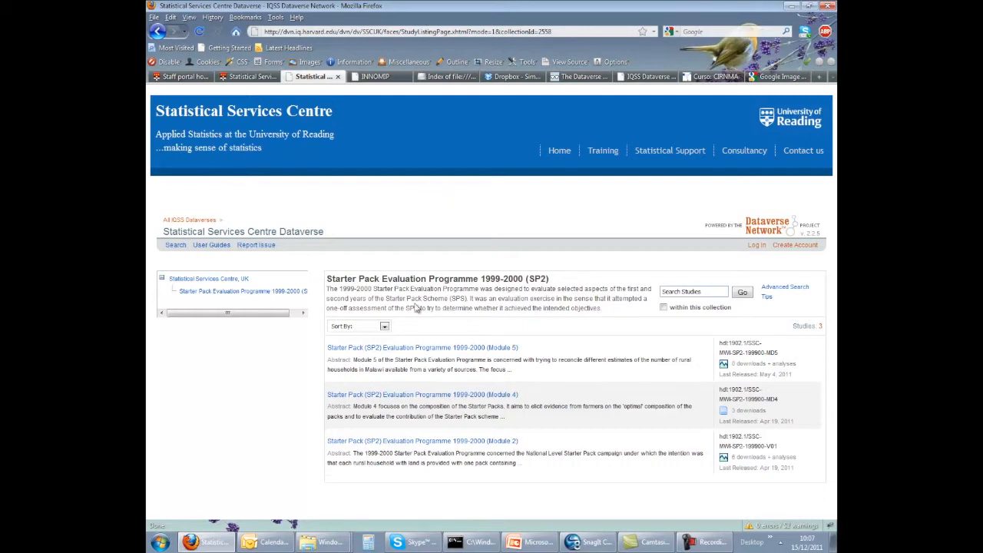